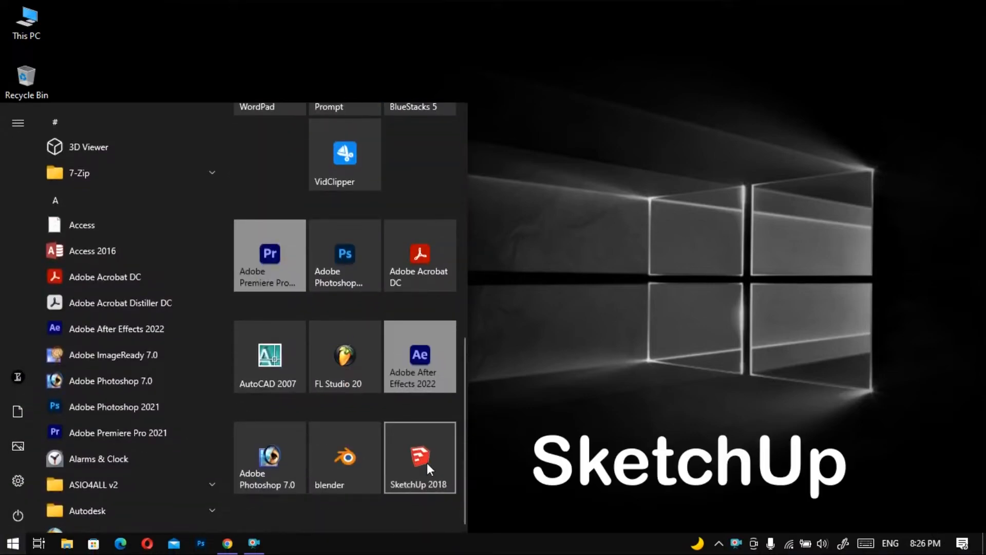
Launch SketchUp 2018, request 3D Warehouse from the Window menu and dismiss the internet-connection error
left_click(420, 456)
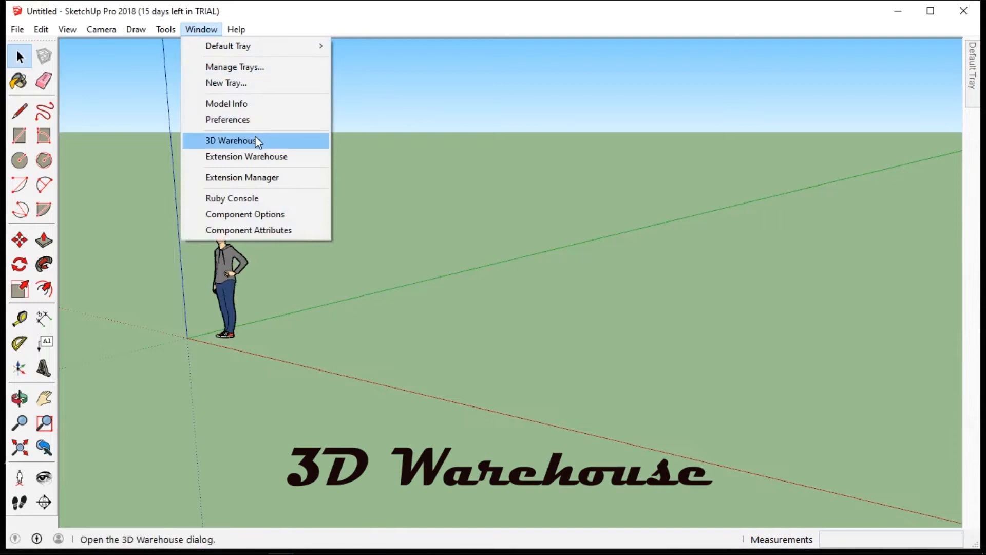
left_click(232, 140)
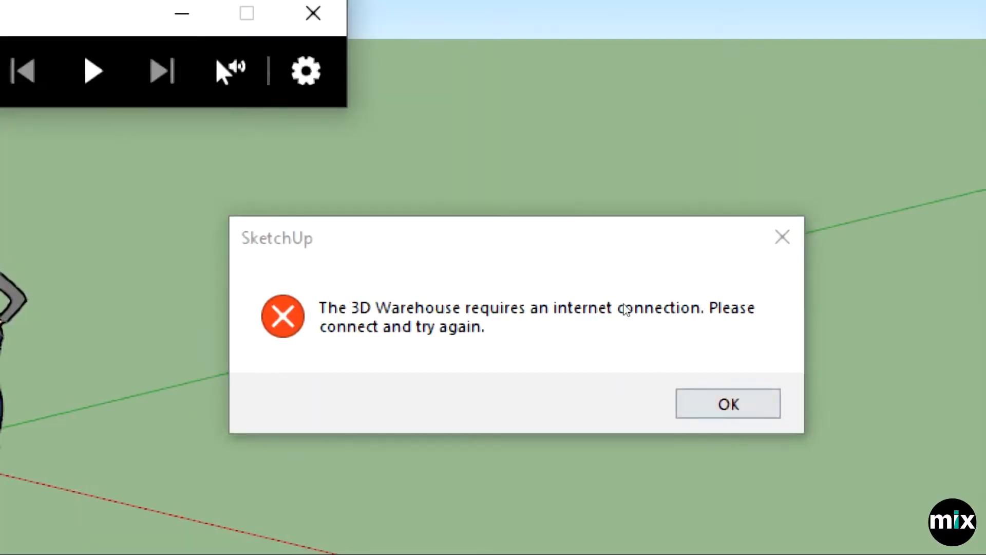
left_click(727, 403)
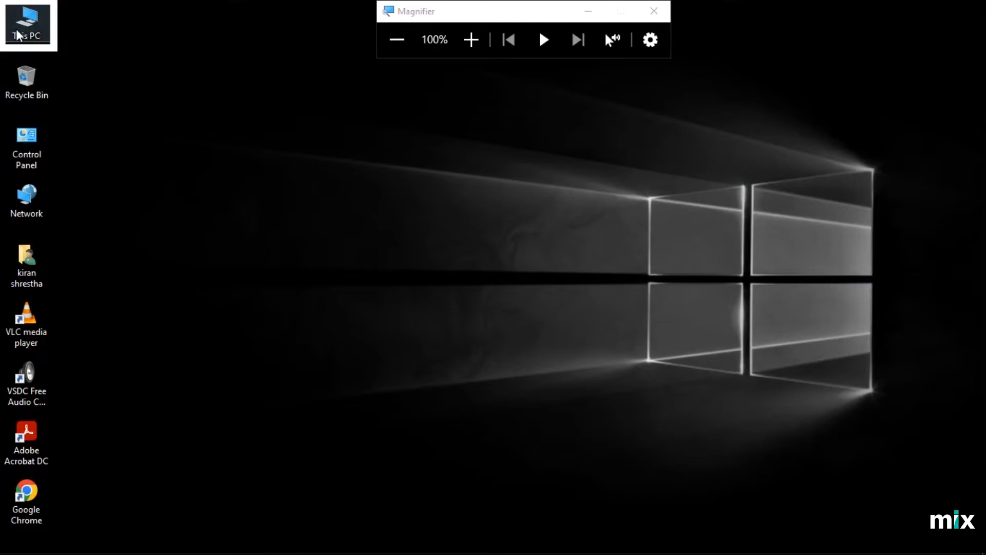
Browse to C:\Program Files\SketchUp\SketchUp 2018\Resources\en-US where the i18n file sits
double_click(27, 26)
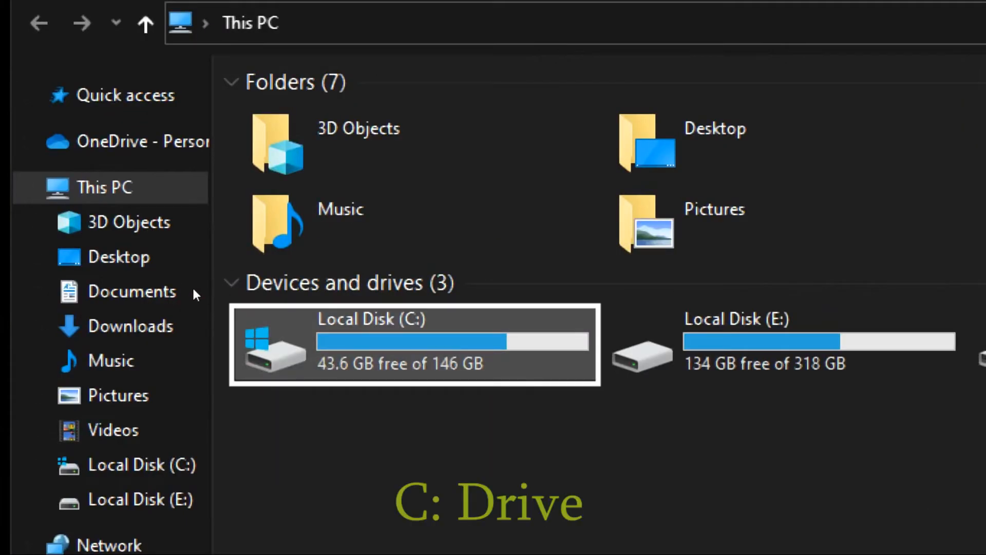
double_click(414, 344)
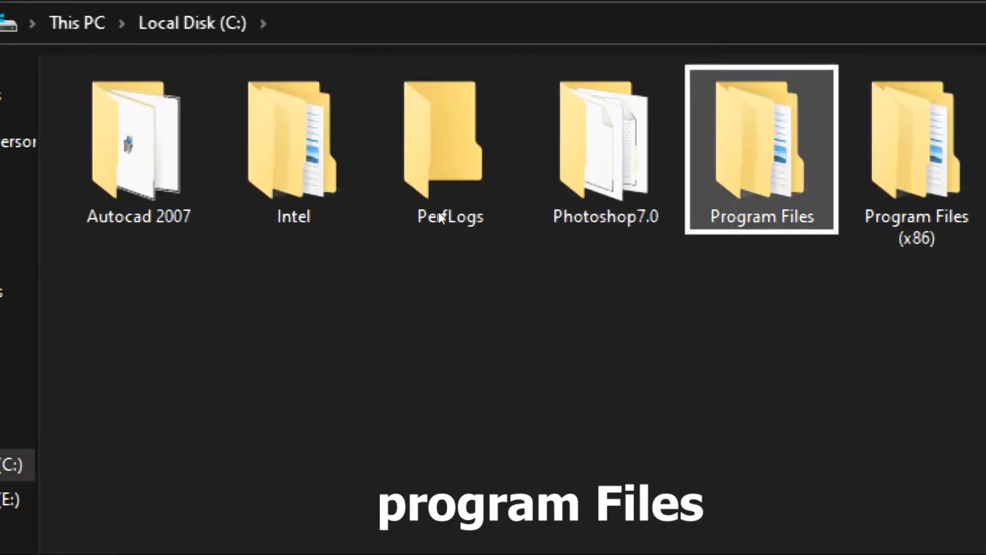
double_click(762, 151)
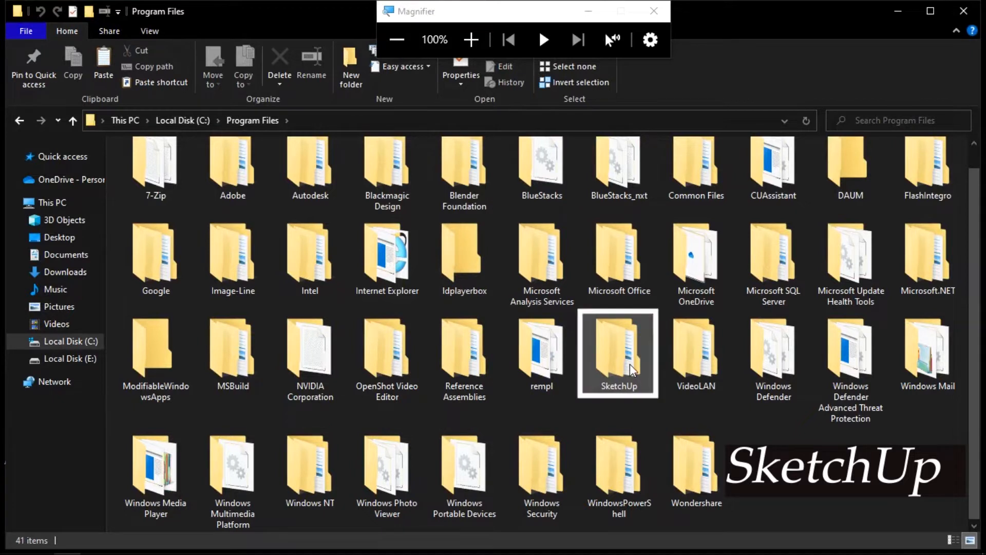
double_click(619, 353)
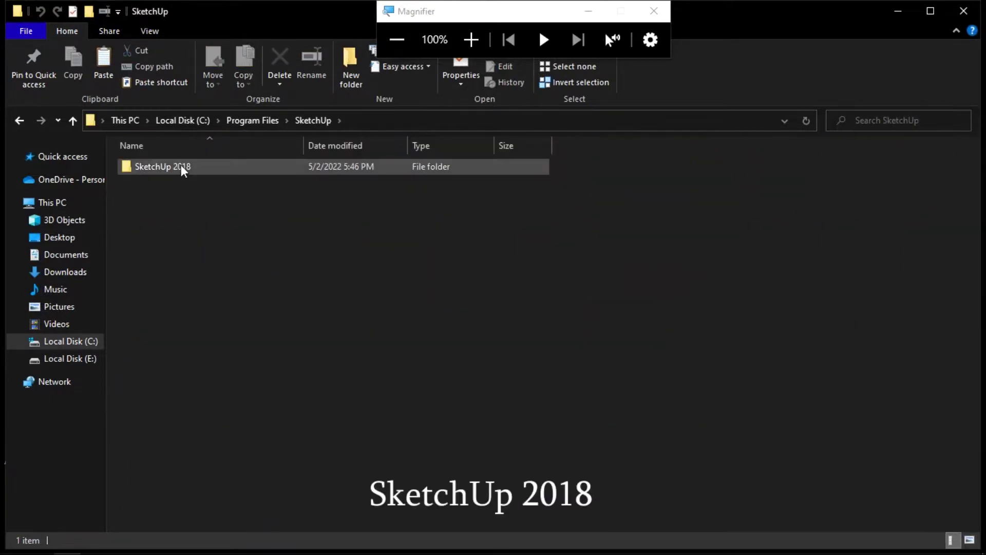
double_click(163, 166)
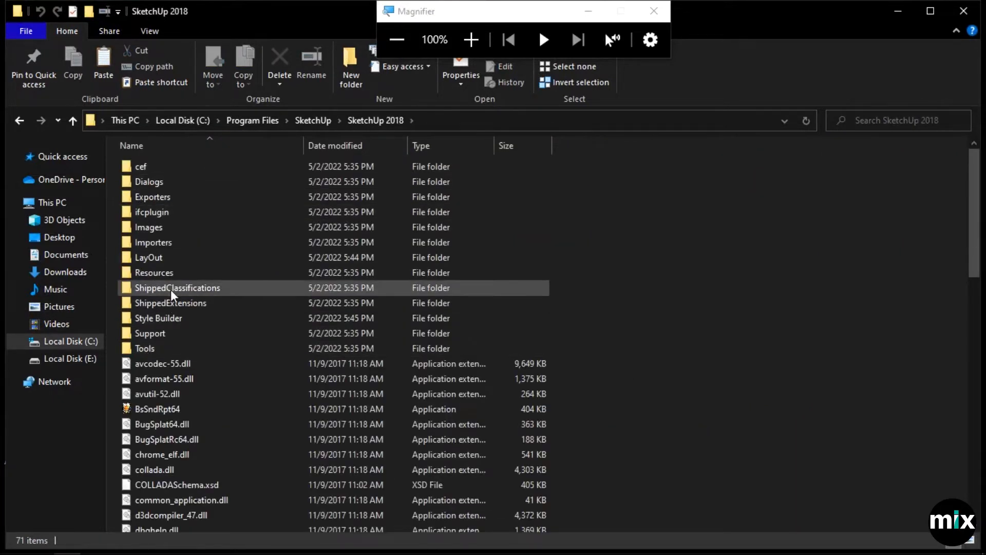
left_click(153, 272)
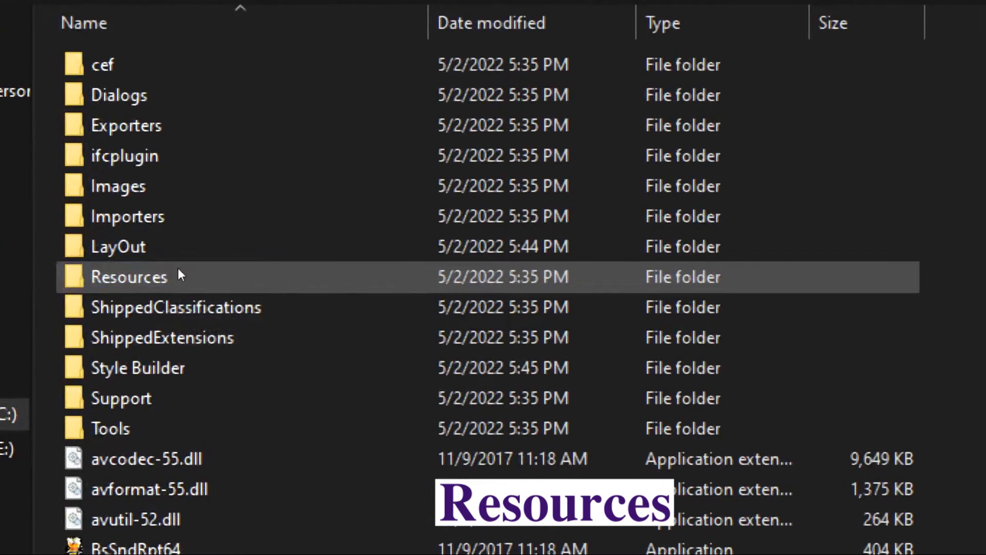
double_click(129, 277)
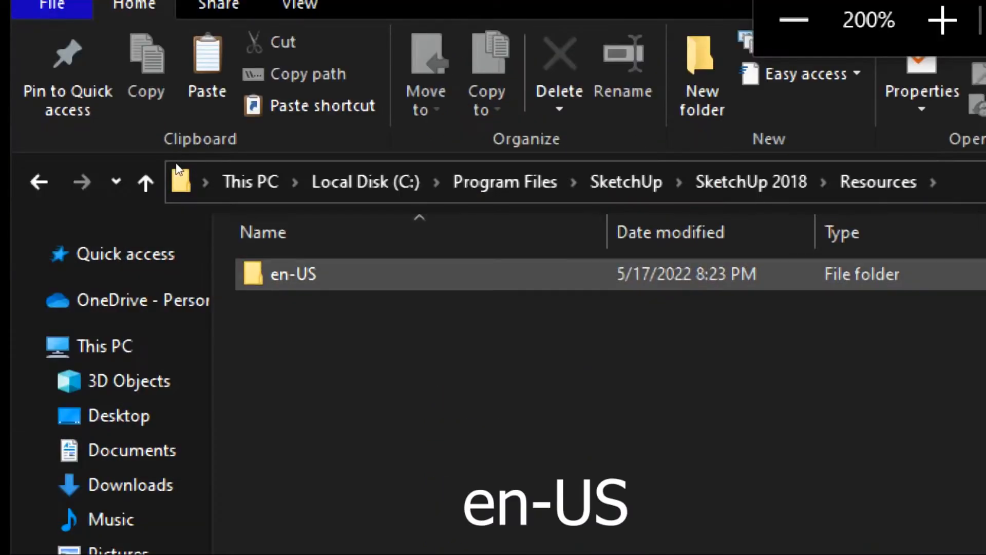
double_click(293, 274)
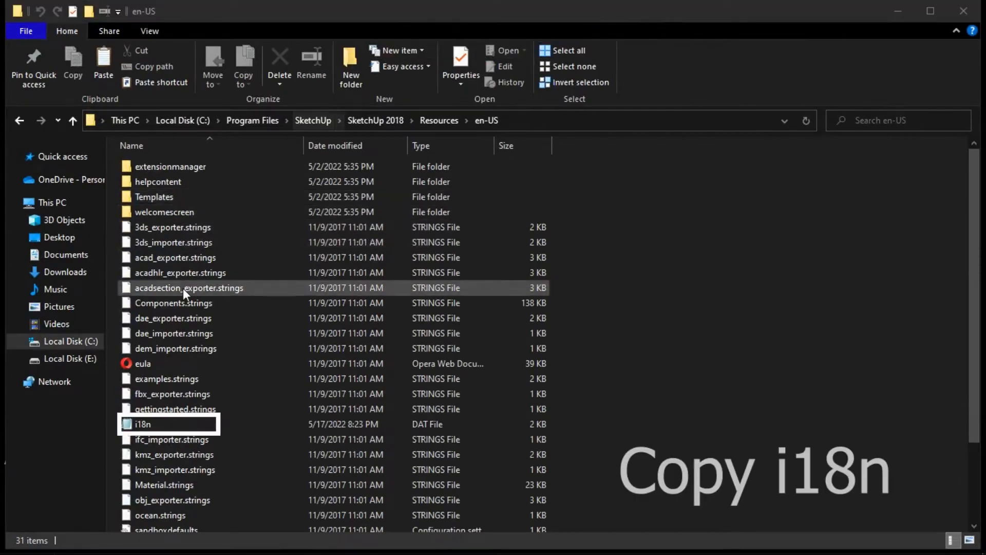
Copy the i18n file from the en-US folder to the desktop
left_click(143, 424)
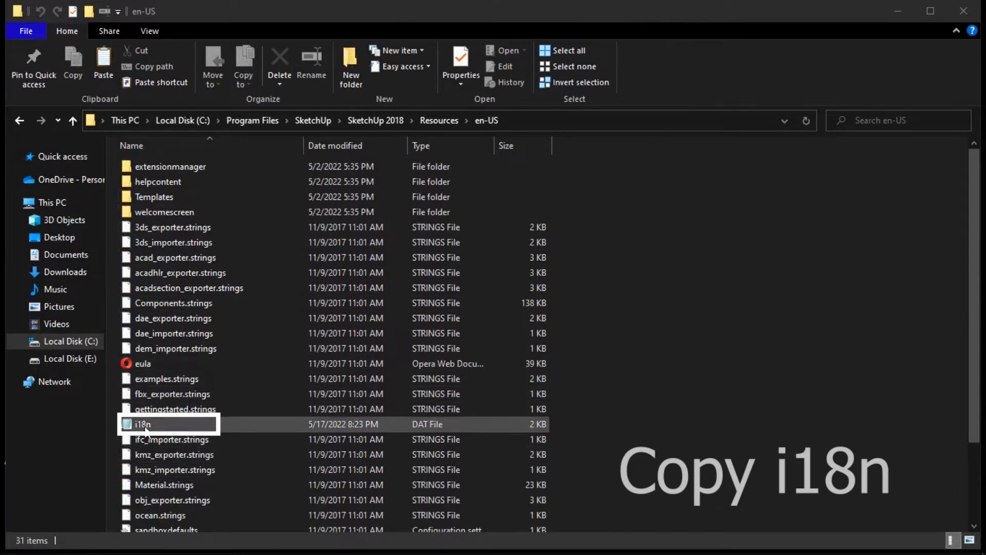
right_click(143, 424)
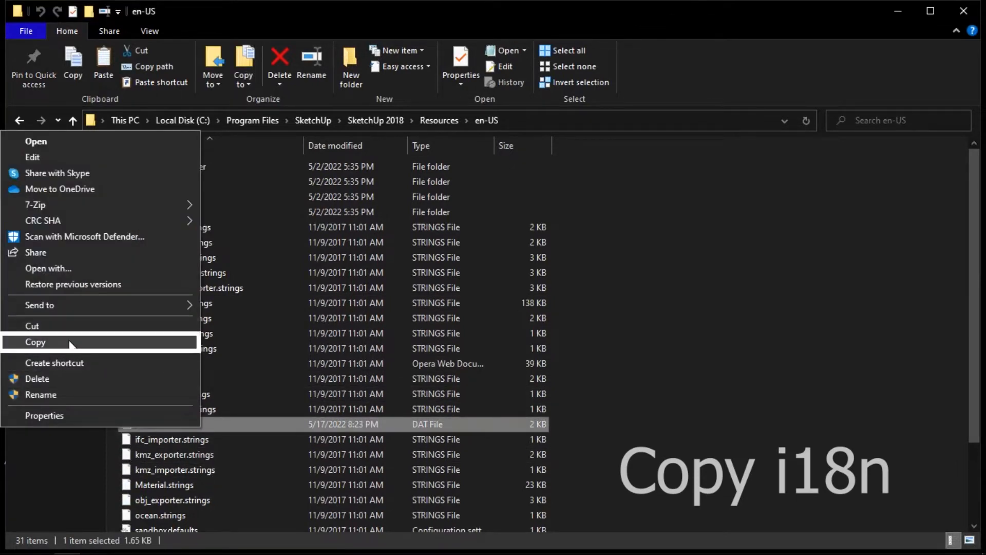
left_click(35, 341)
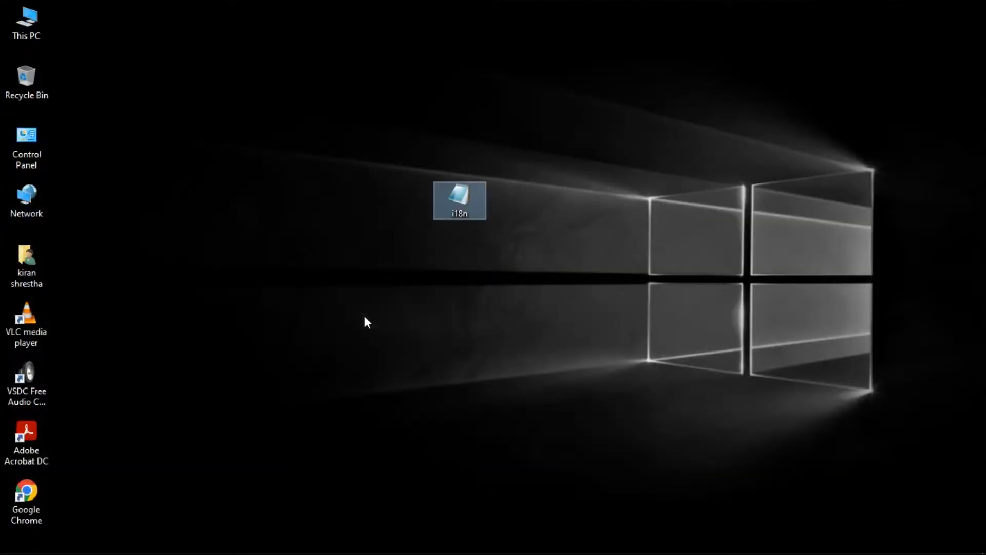
Open the desktop copy of i18n with Notepad via Open with > More apps
right_click(459, 200)
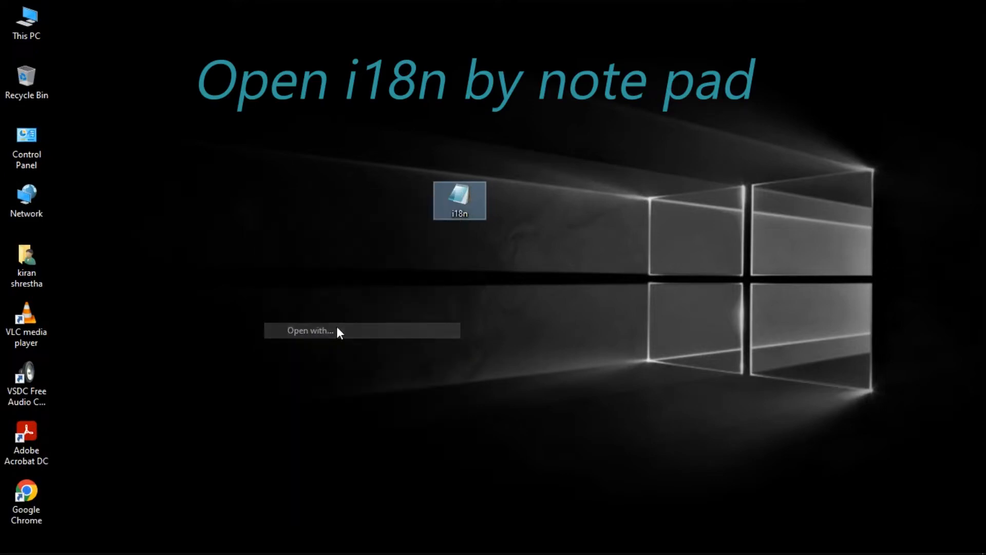
left_click(309, 331)
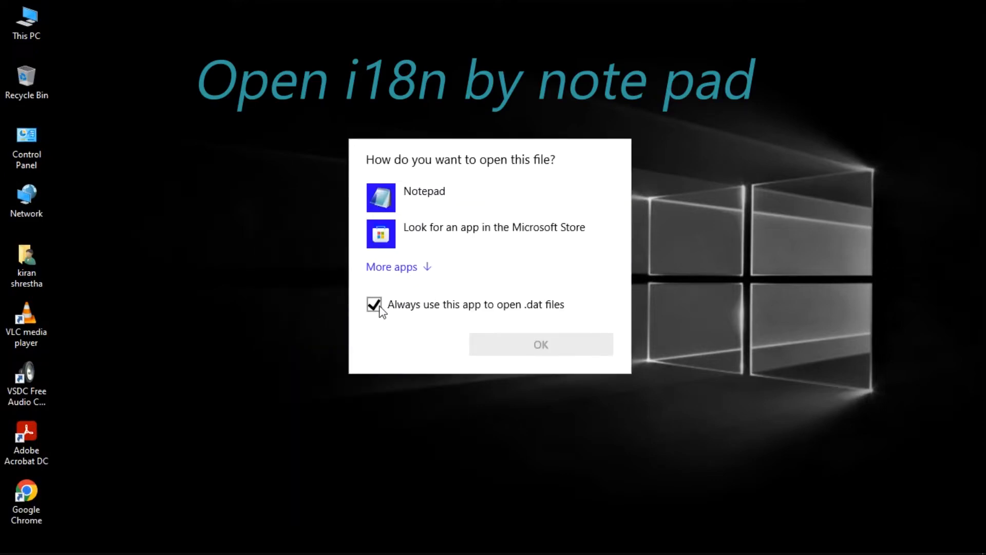
left_click(392, 267)
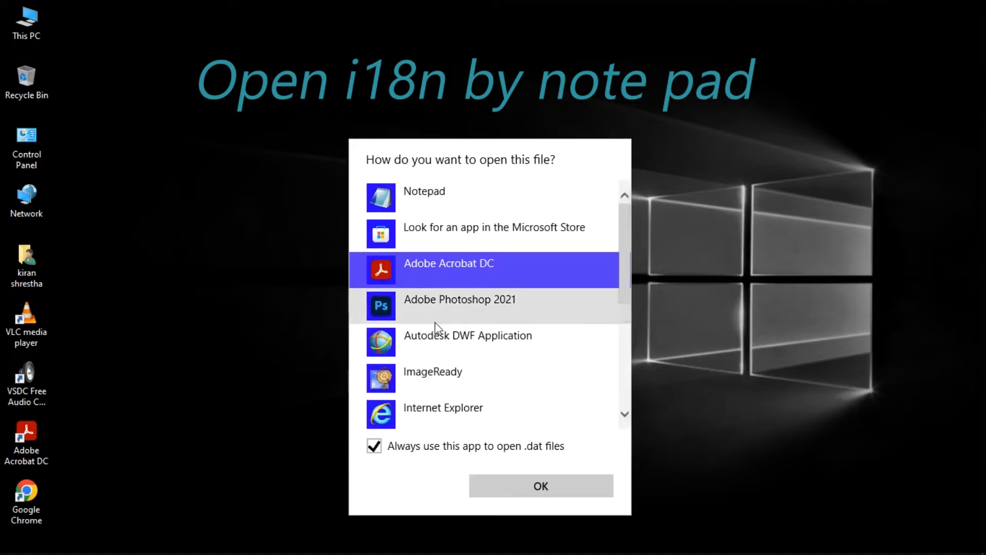
left_click(424, 191)
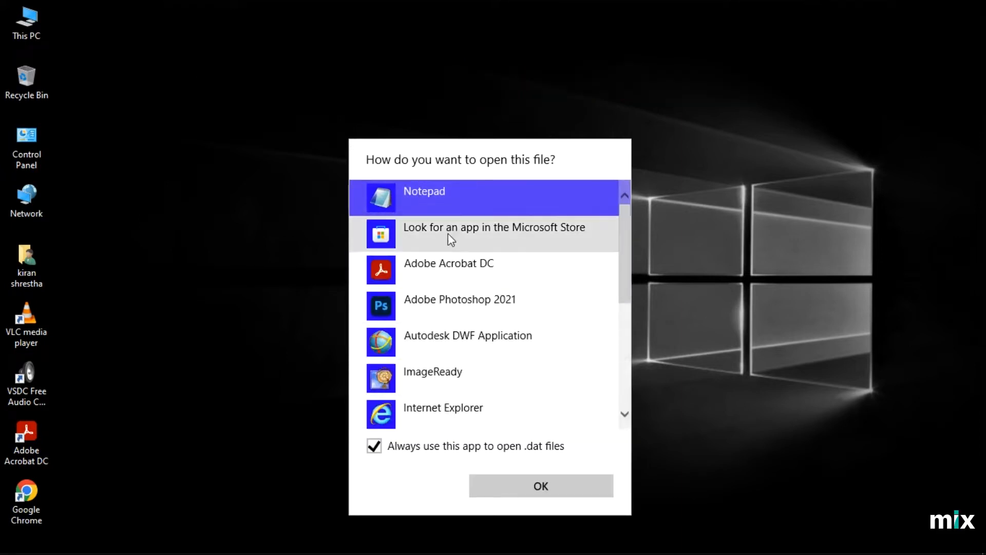
left_click(540, 485)
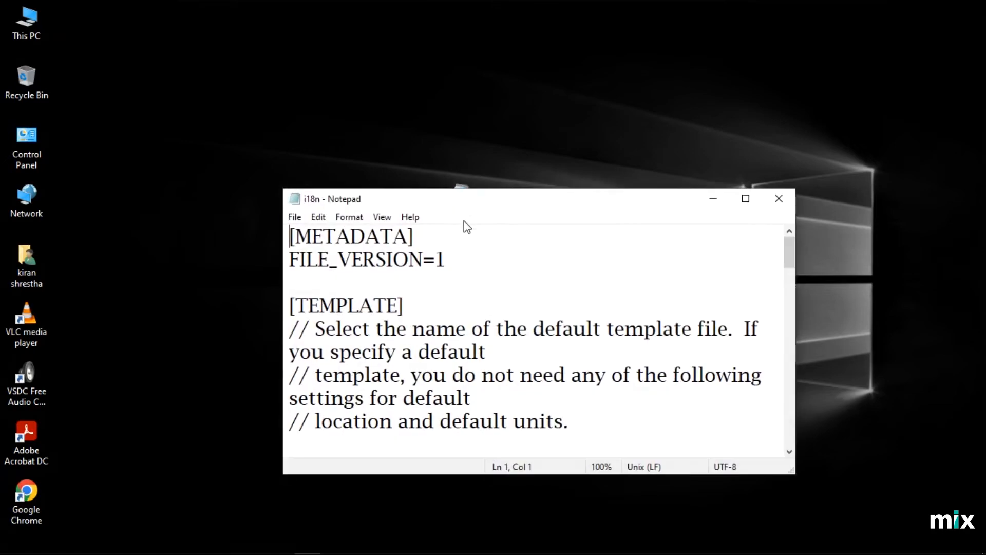
Paste a duplicate of the ONLINE CHECK block on blank lines below the original Google URL entry
left_click(745, 198)
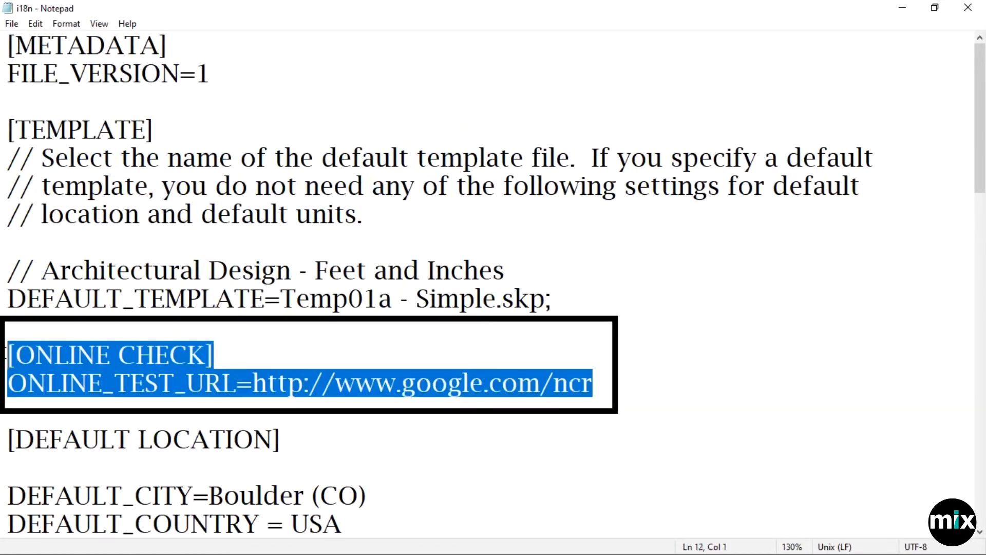
right_click(296, 384)
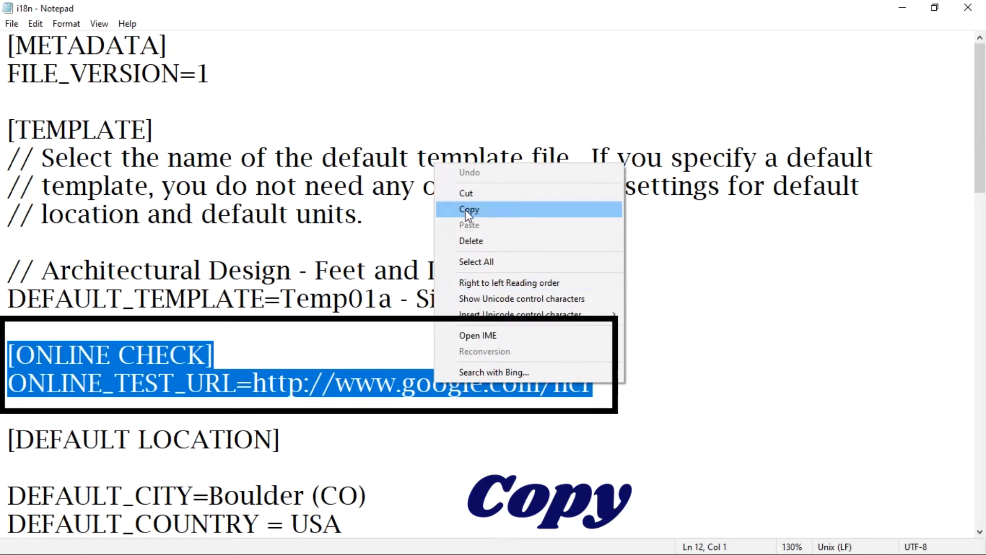
left_click(469, 209)
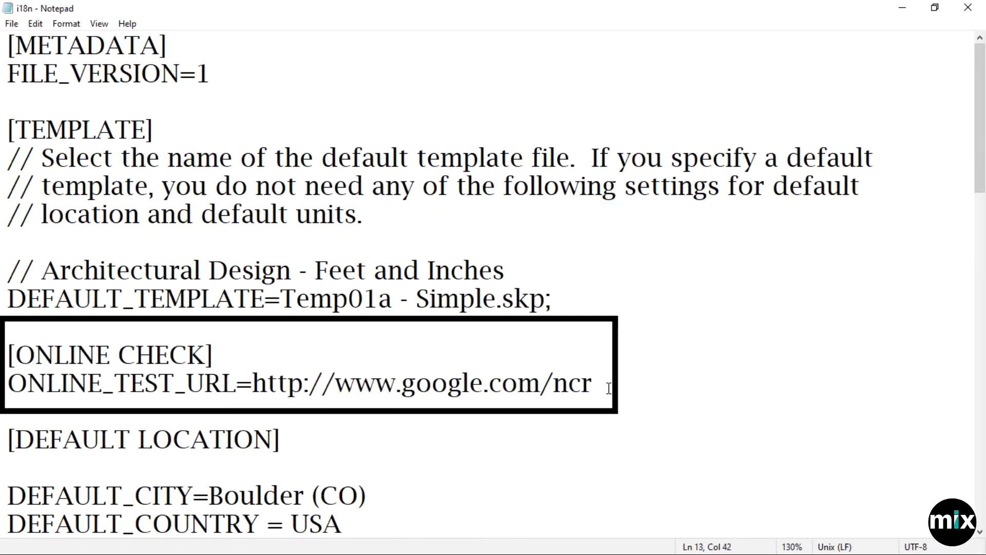
key("Enter")
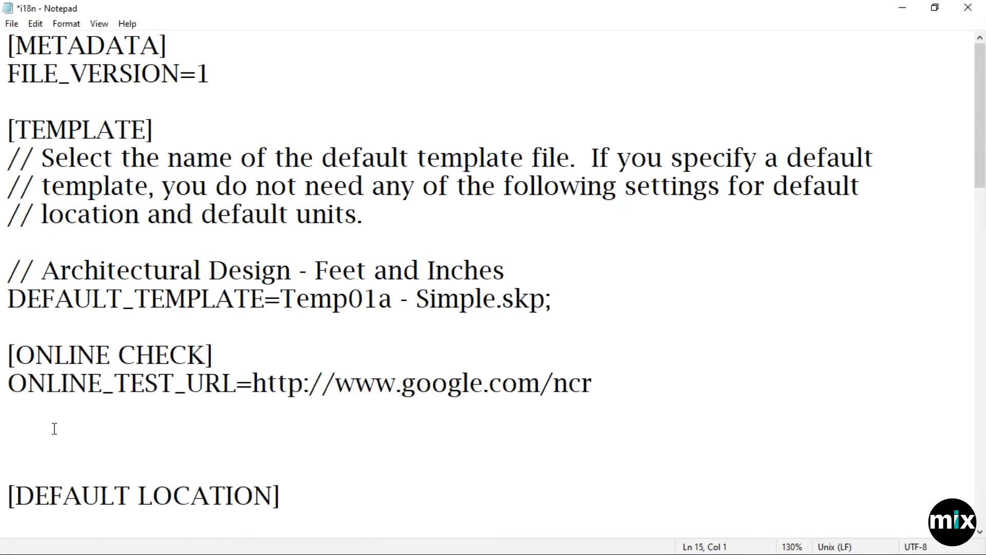
right_click(54, 428)
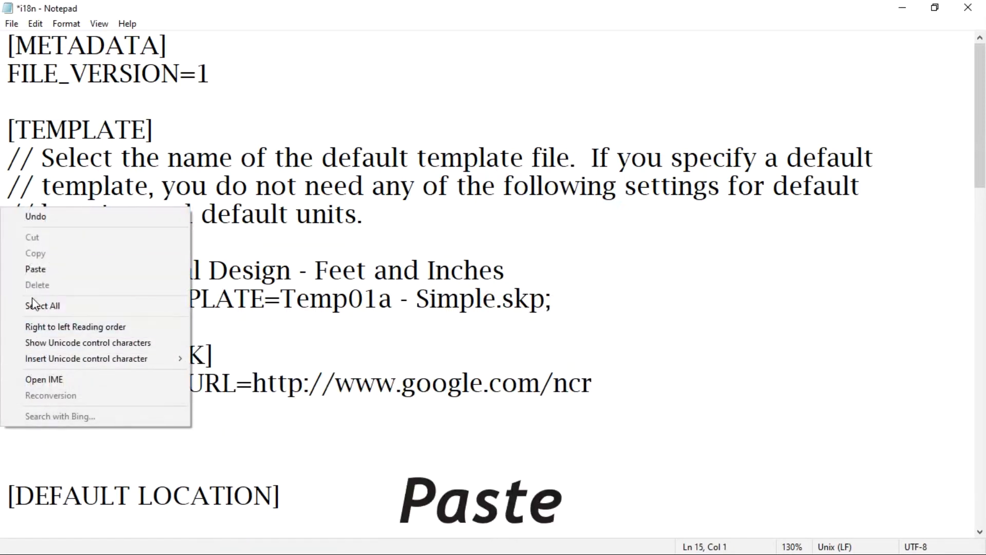
left_click(35, 268)
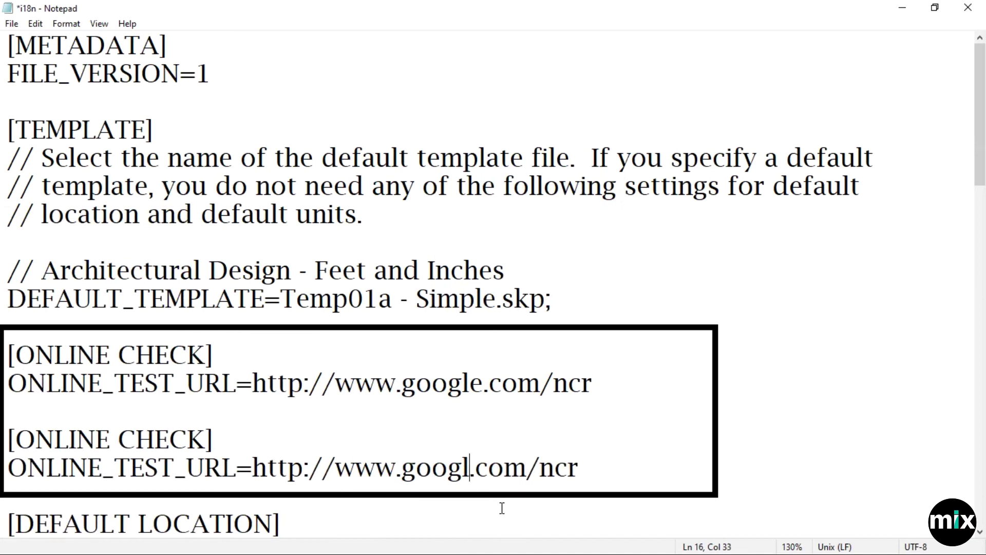
Change the second entry's test URL from google to bing
key("BackSpace")
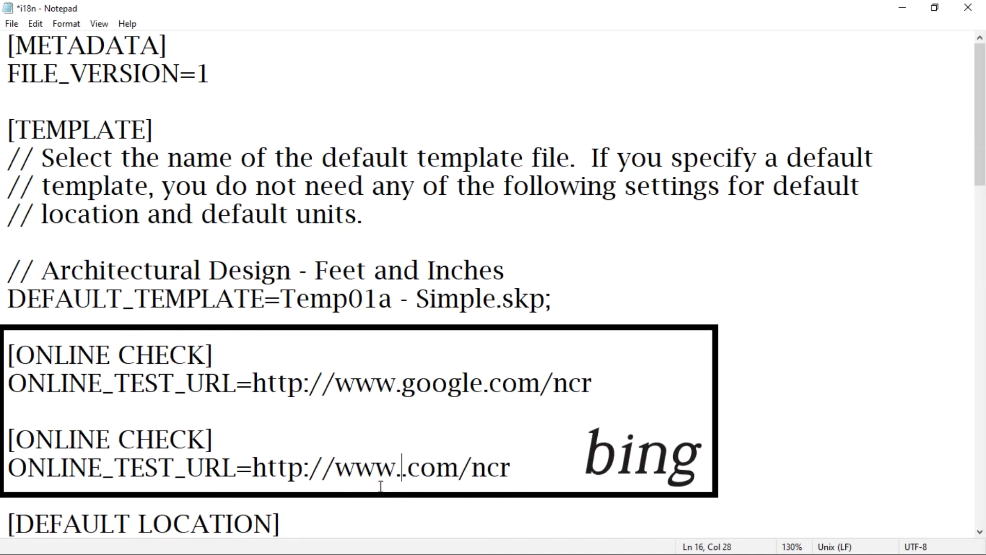
type("bi")
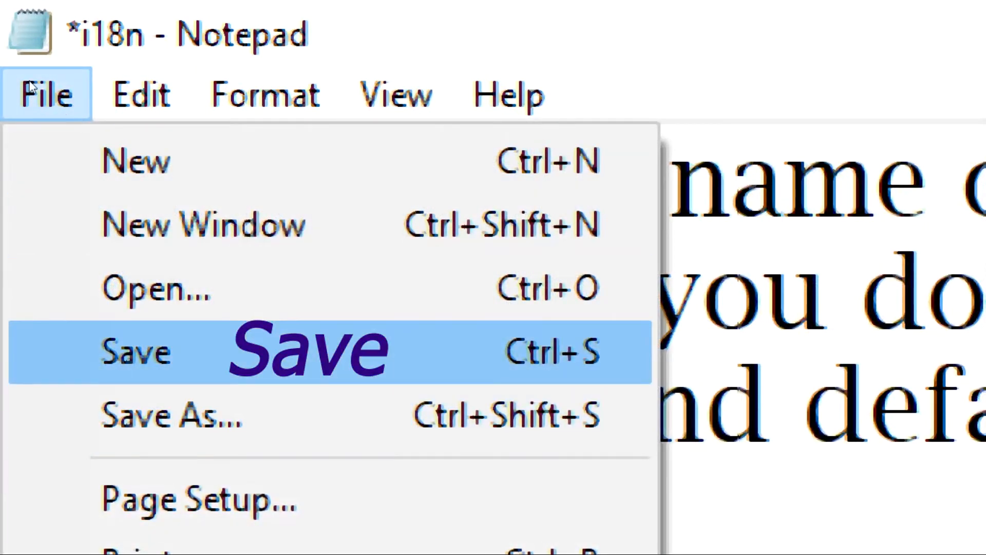
Save the edited i18n file in Notepad
left_click(135, 351)
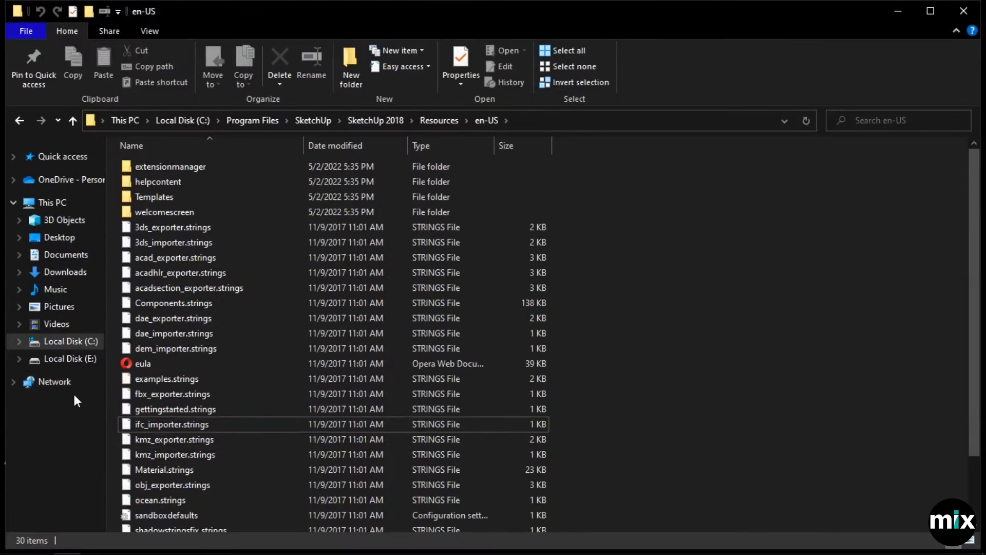
mouse_move(171, 433)
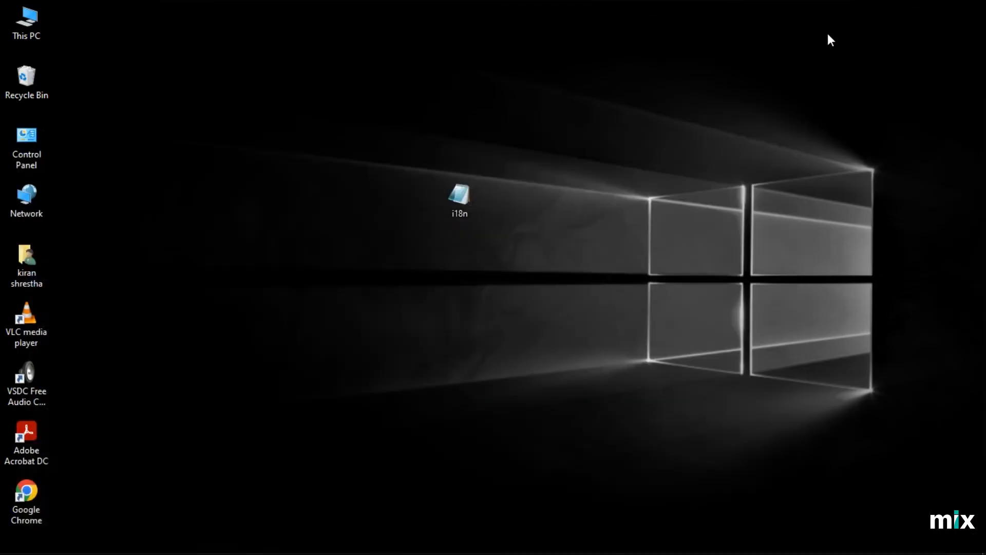
Copy the edited i18n from the desktop into the en-US folder, granting administrator permission to replace it
left_click(460, 198)
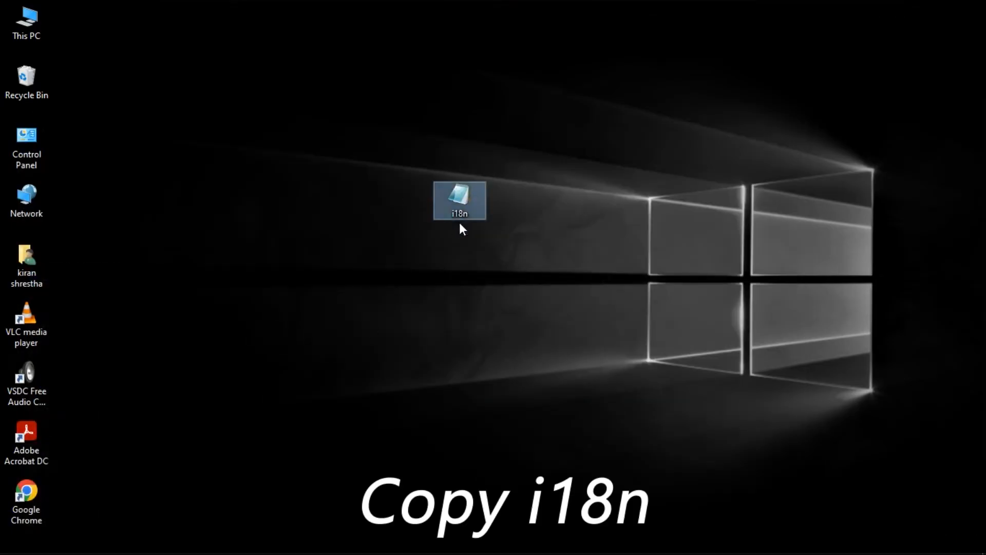
right_click(459, 199)
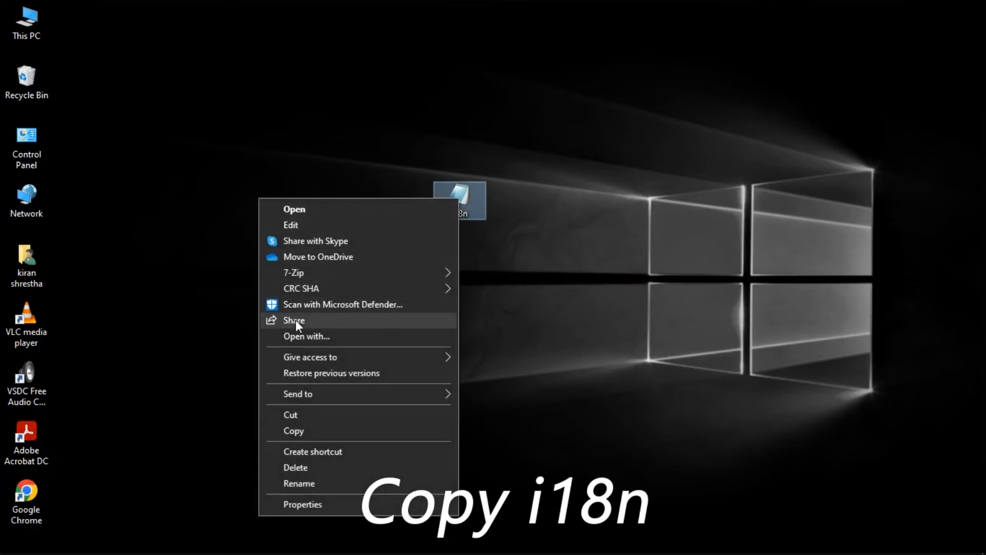
left_click(293, 431)
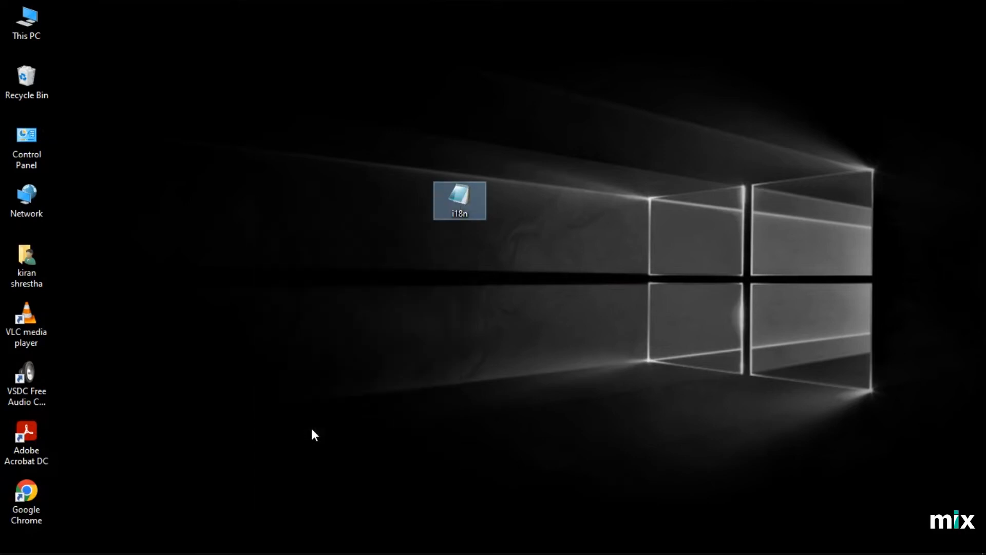
double_click(459, 200)
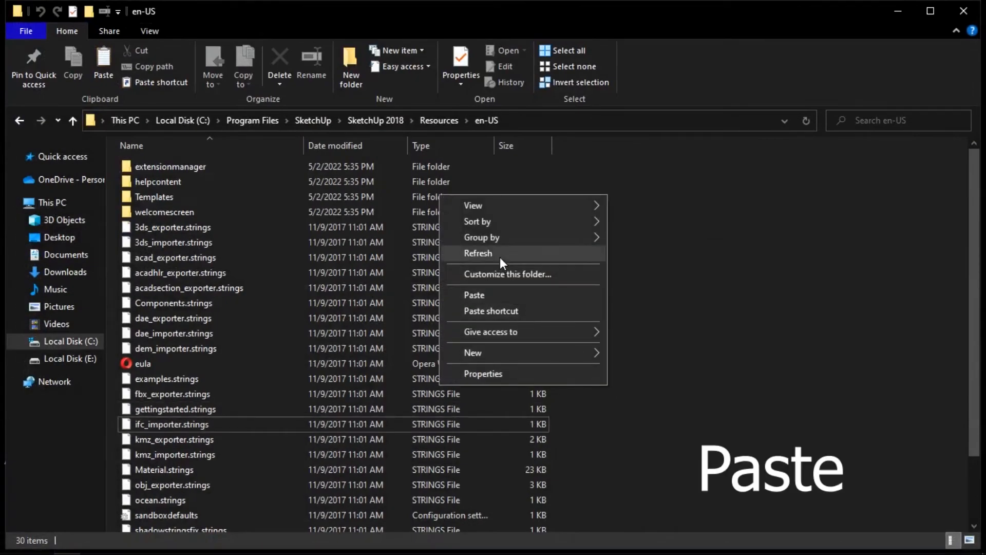
left_click(474, 295)
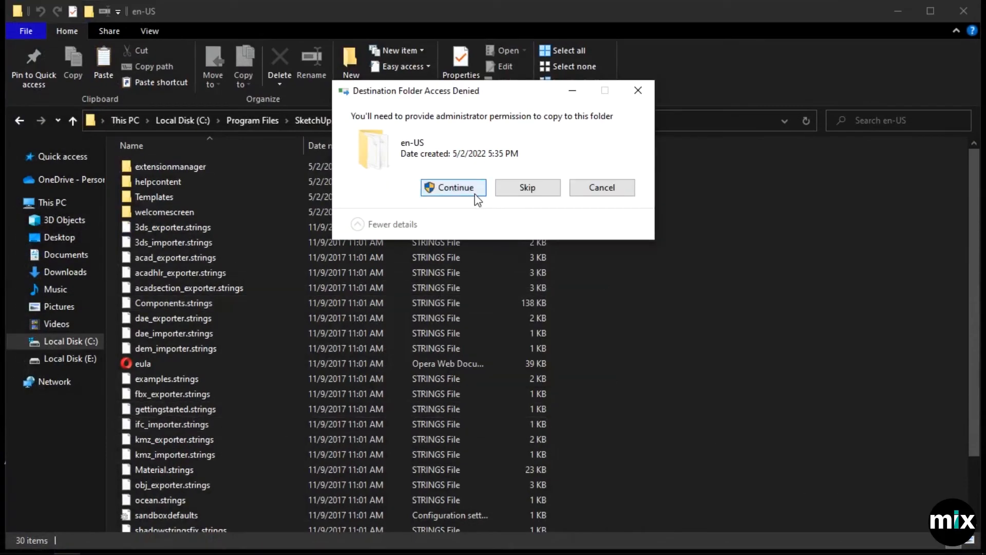
left_click(453, 188)
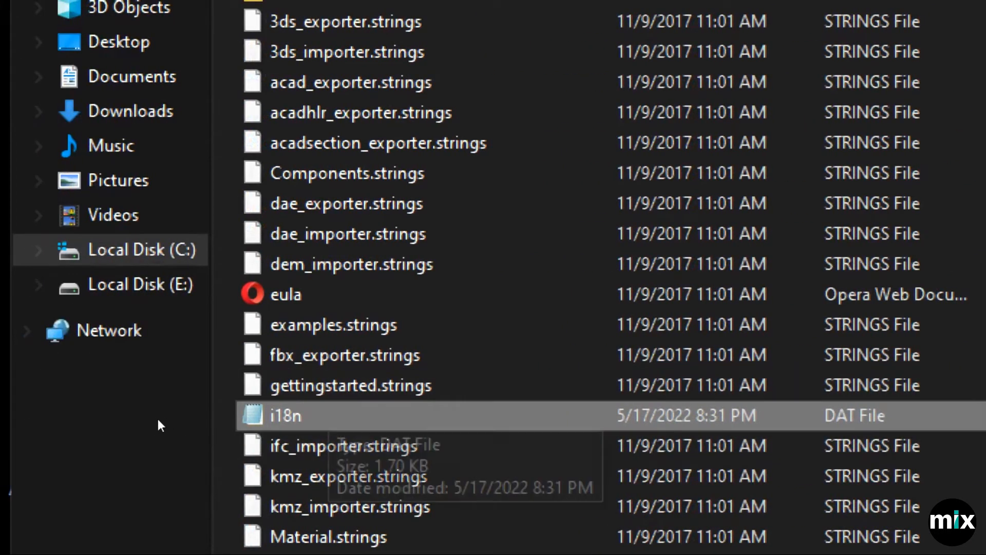
right_click(285, 415)
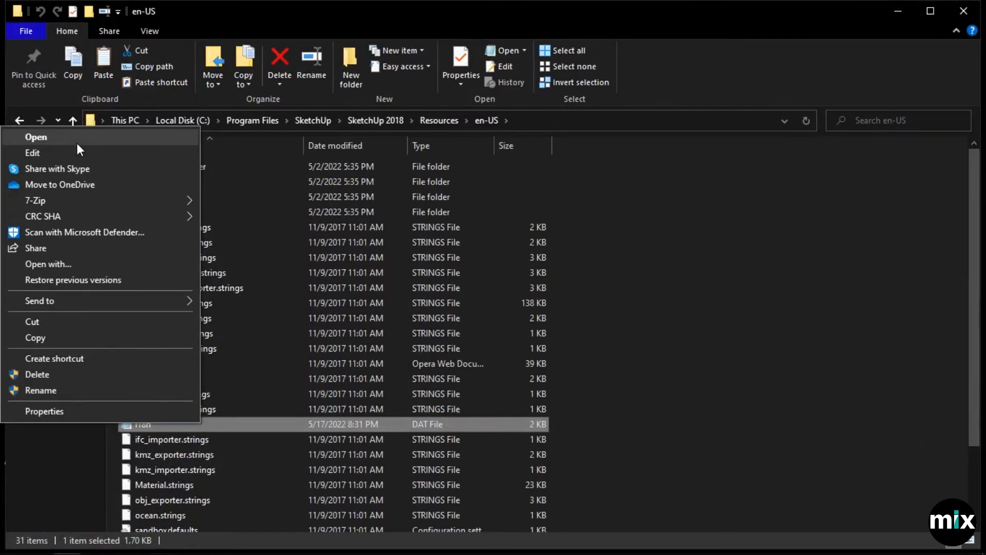
Open the i18n file in en-US to confirm the bing.com online-check entry is present
left_click(31, 152)
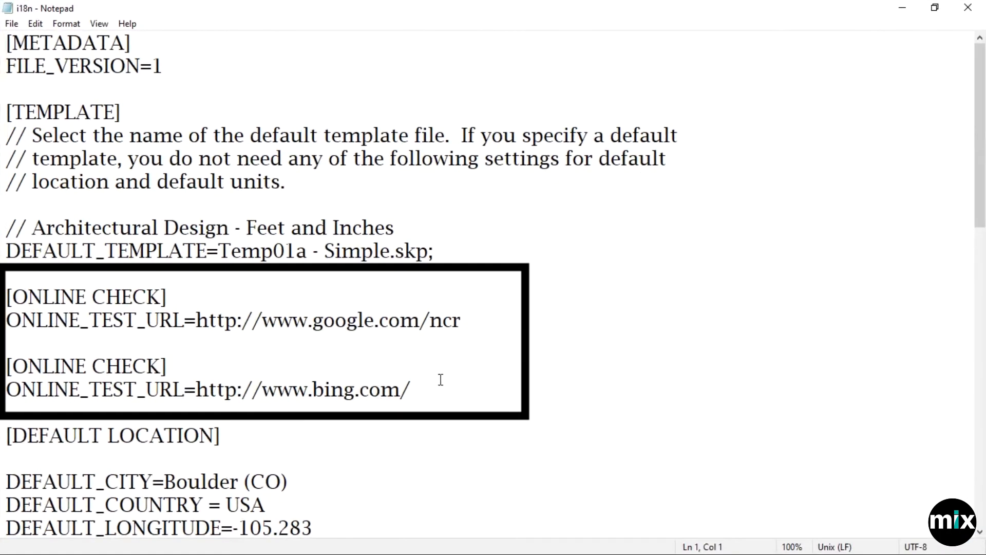
mouse_move(52, 351)
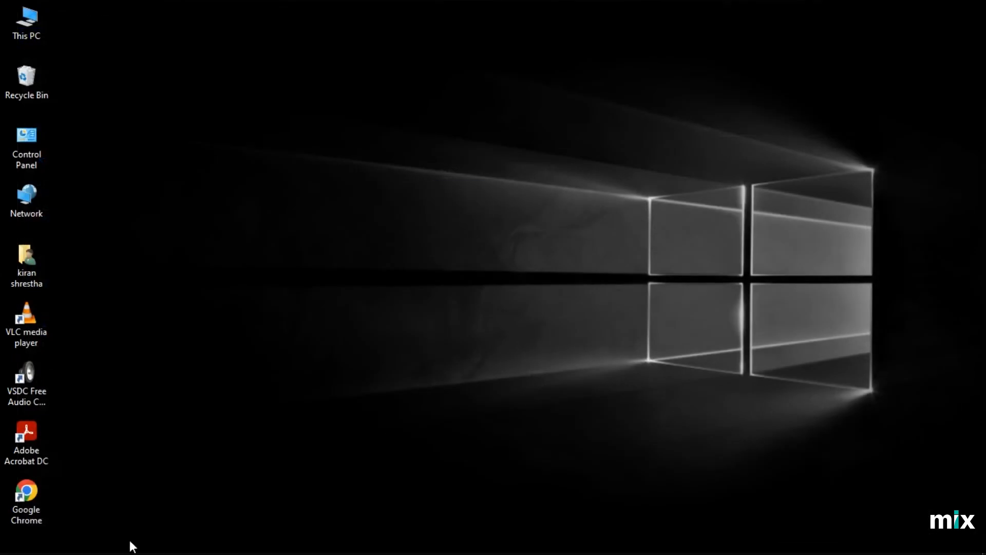
Relaunch SketchUp 2018, start a new model and request 3D Warehouse from the Window menu again
left_click(12, 543)
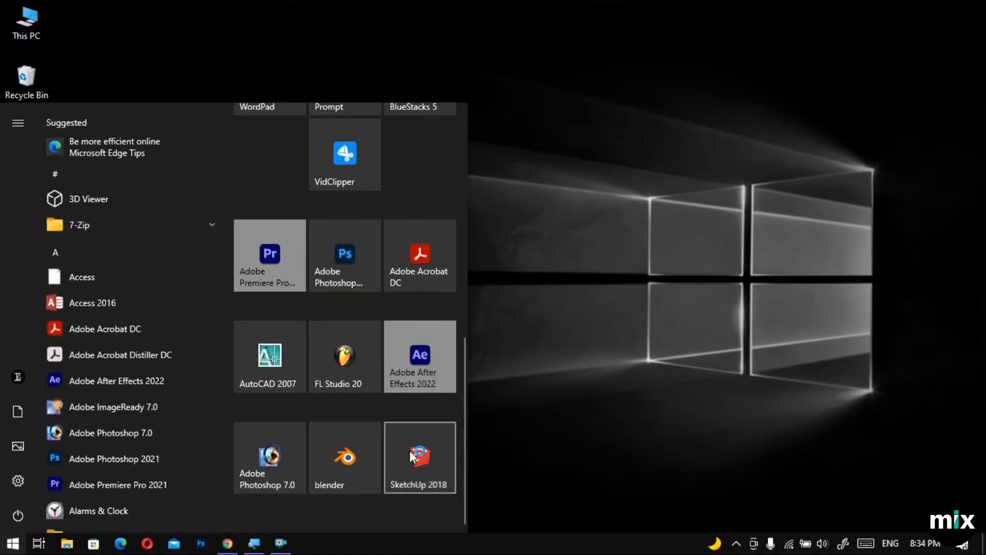
left_click(419, 457)
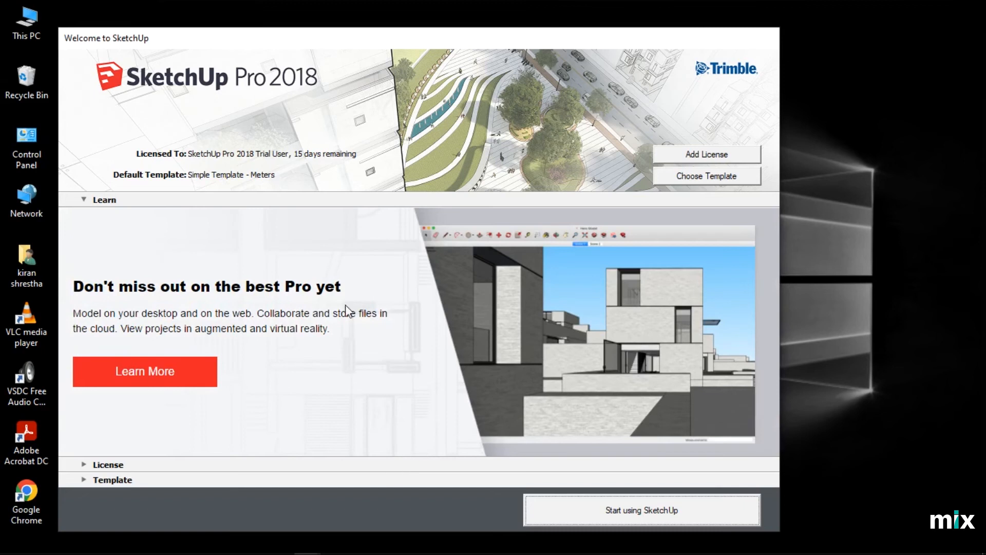
left_click(641, 510)
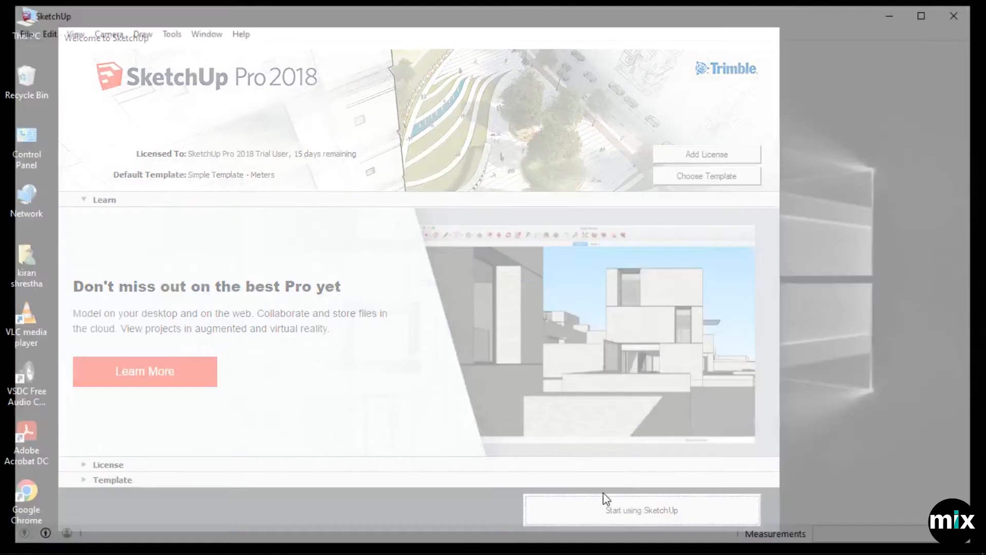
left_click(641, 509)
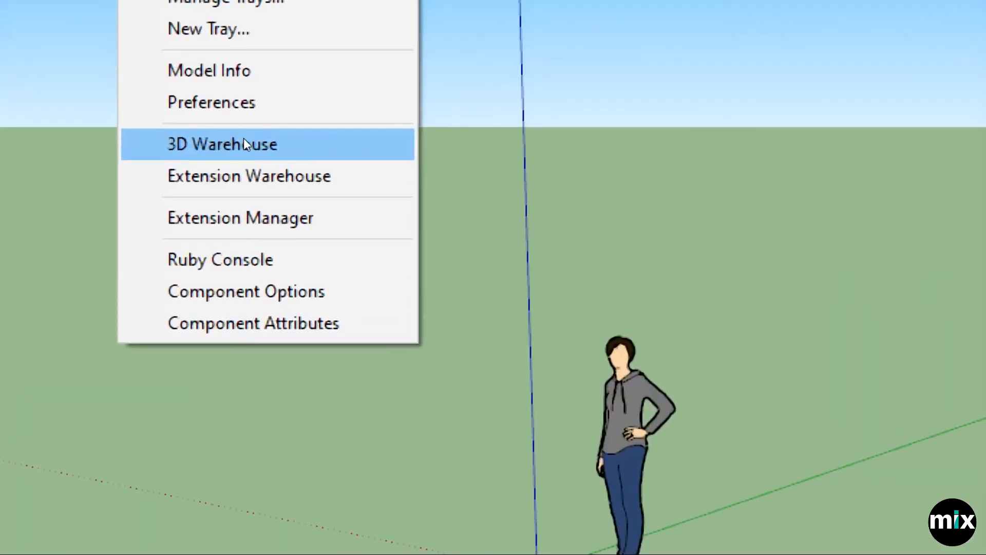
left_click(221, 144)
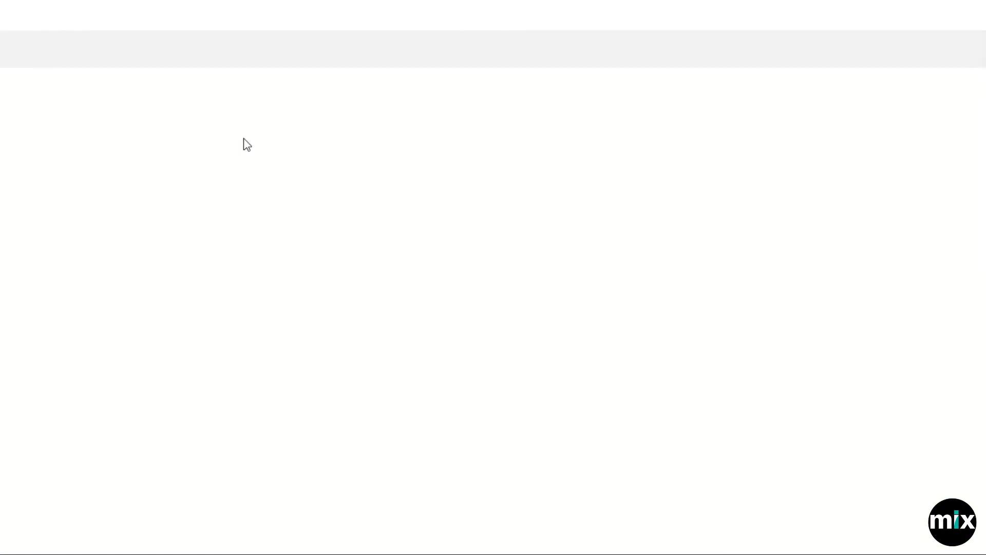